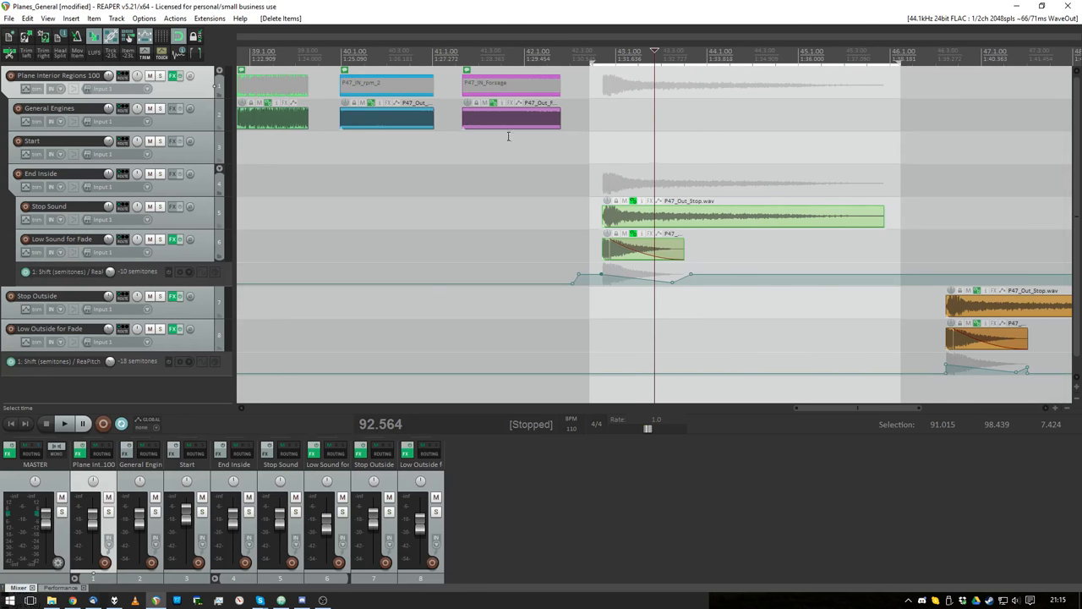
Step: Select the interior stop sound item group (Group 46) for note replacement
click(64, 423)
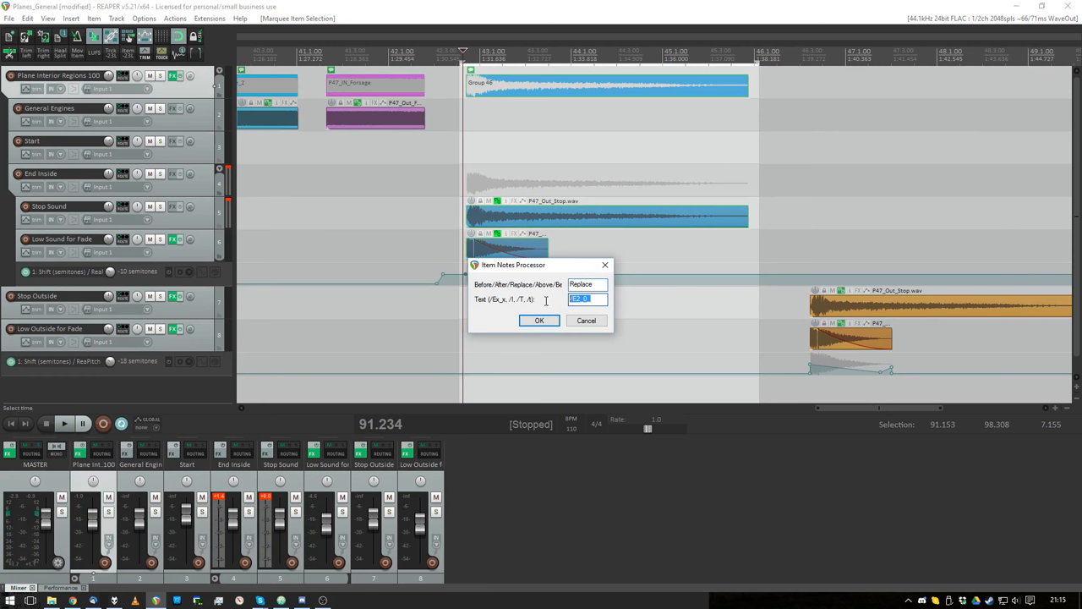
Step: Confirm the P47_In_ stop note for the Group 46 interior stop items
text(P47_In)
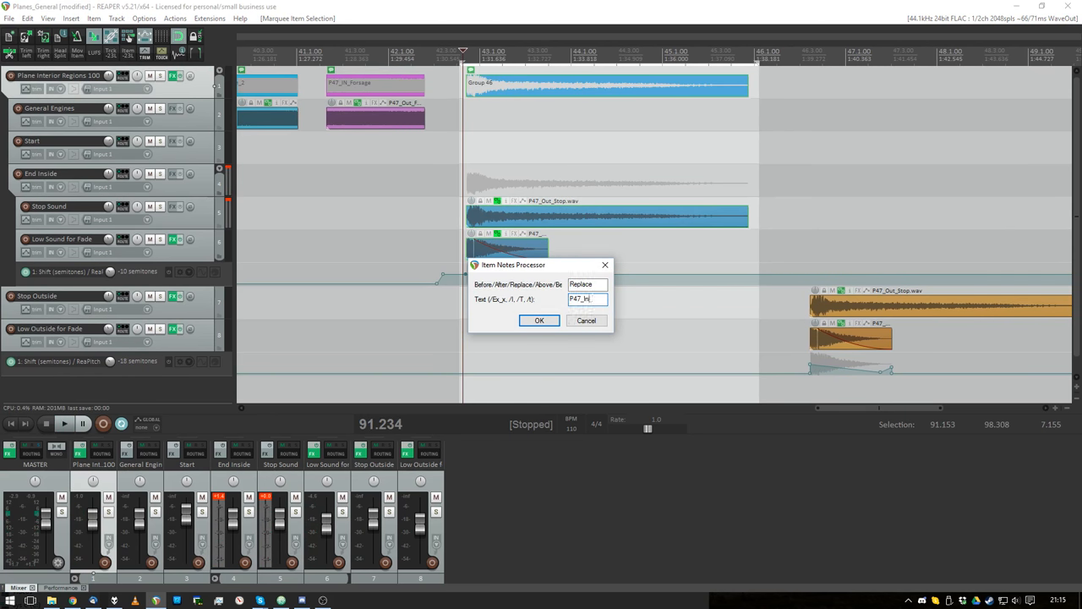
click(539, 320)
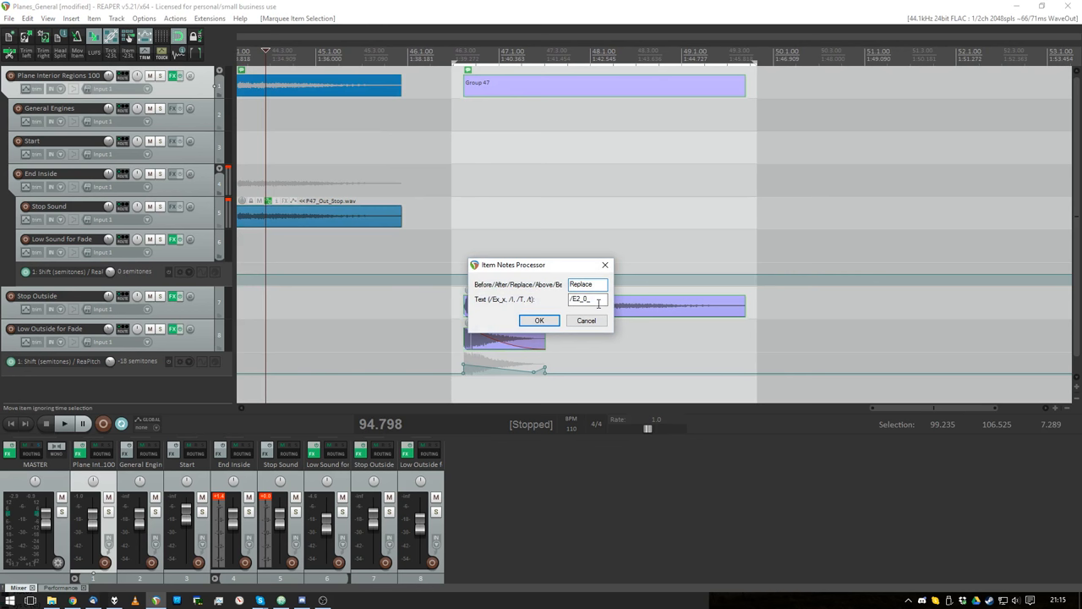
Step: Enter P47_Out_Stop as the note for the Group 47 outside stop items and confirm
text(P47_)
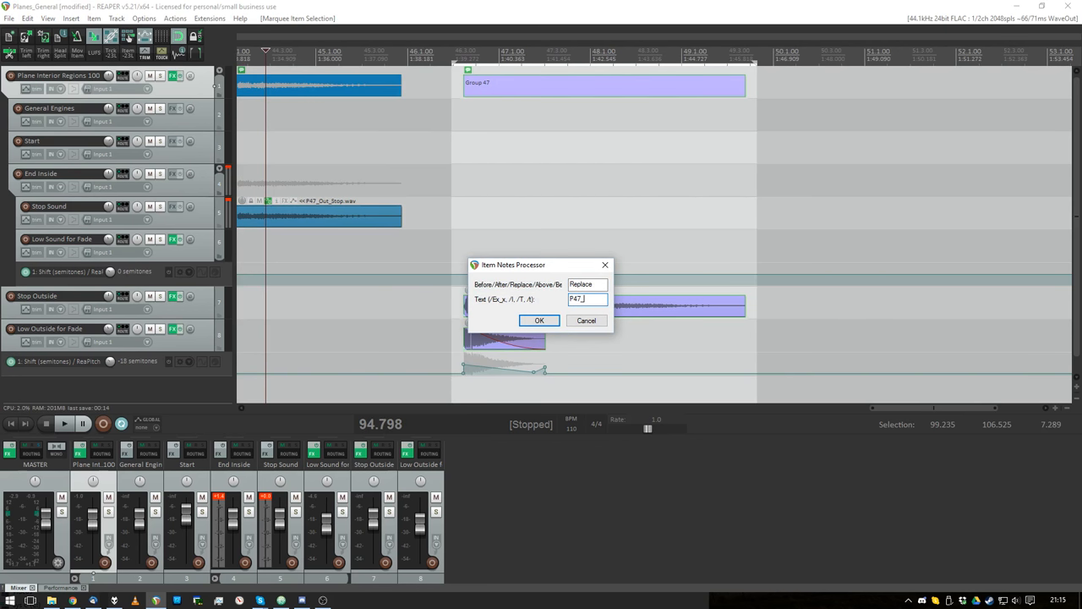
text(47_Out_Stop)
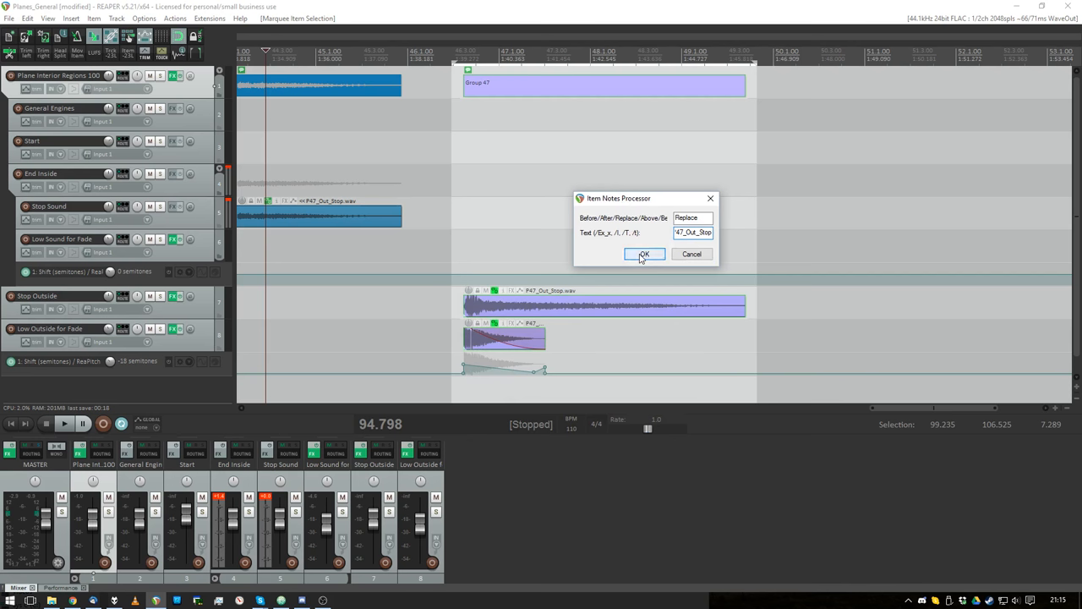
click(643, 254)
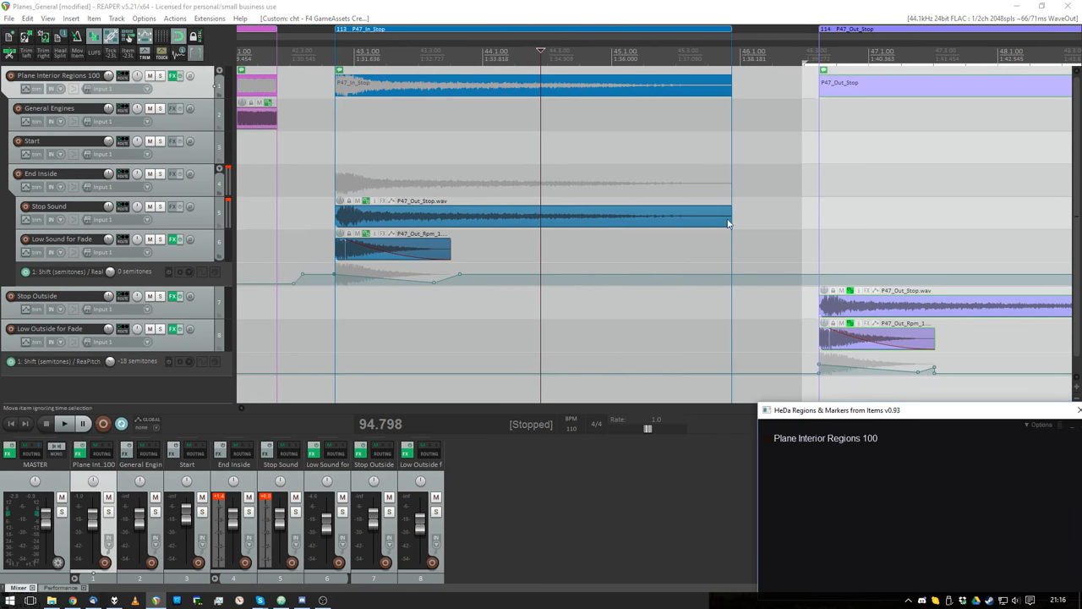
Step: Drag the interior stop sound item's right edge out and in, then restore its original length
drag(731, 222, 774, 221)
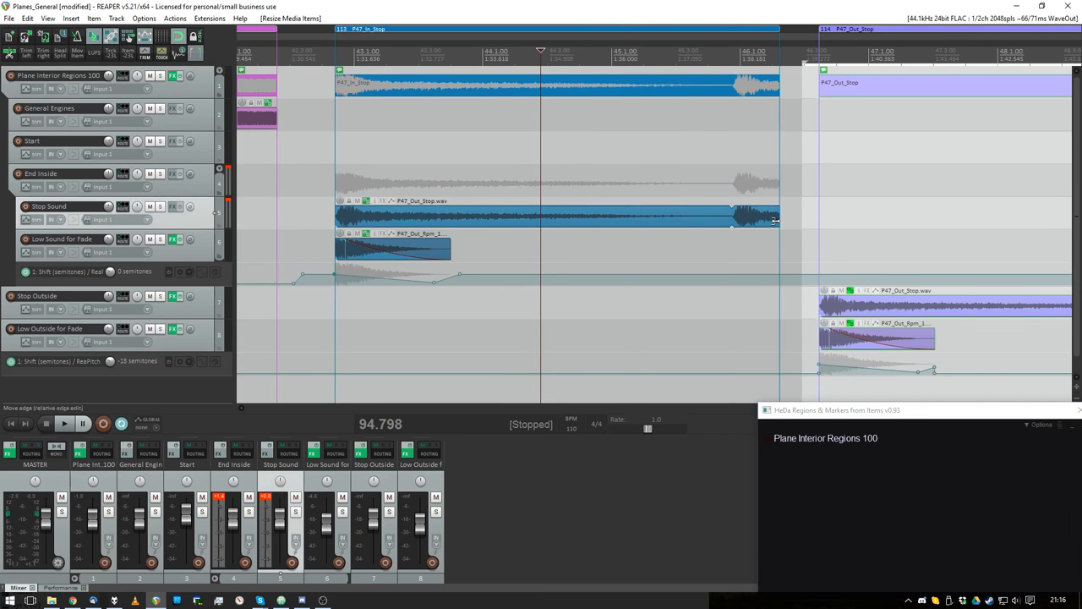
drag(773, 220, 626, 220)
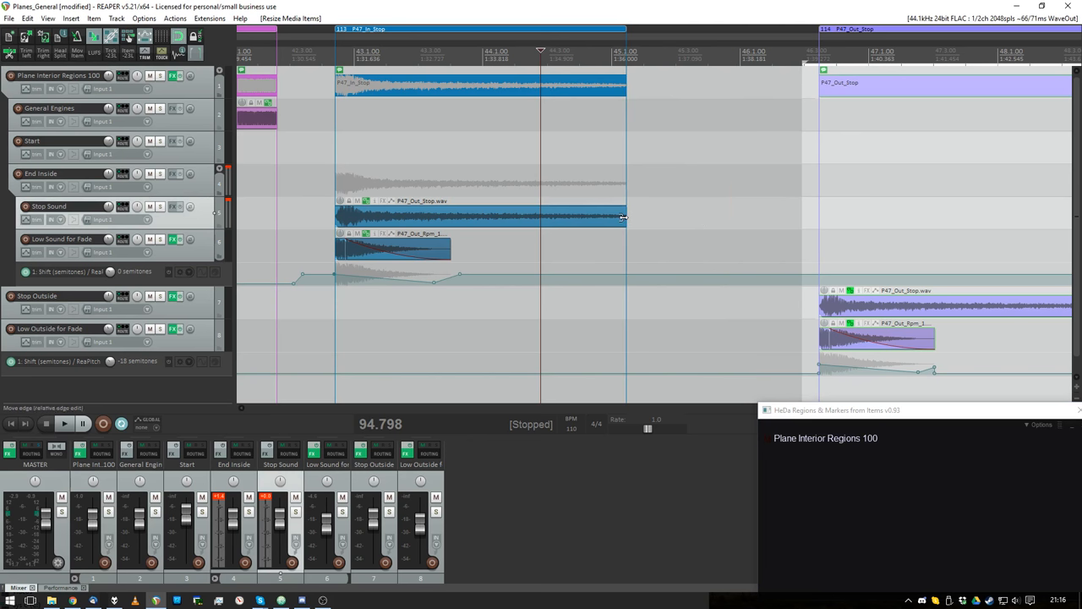
drag(625, 218, 732, 218)
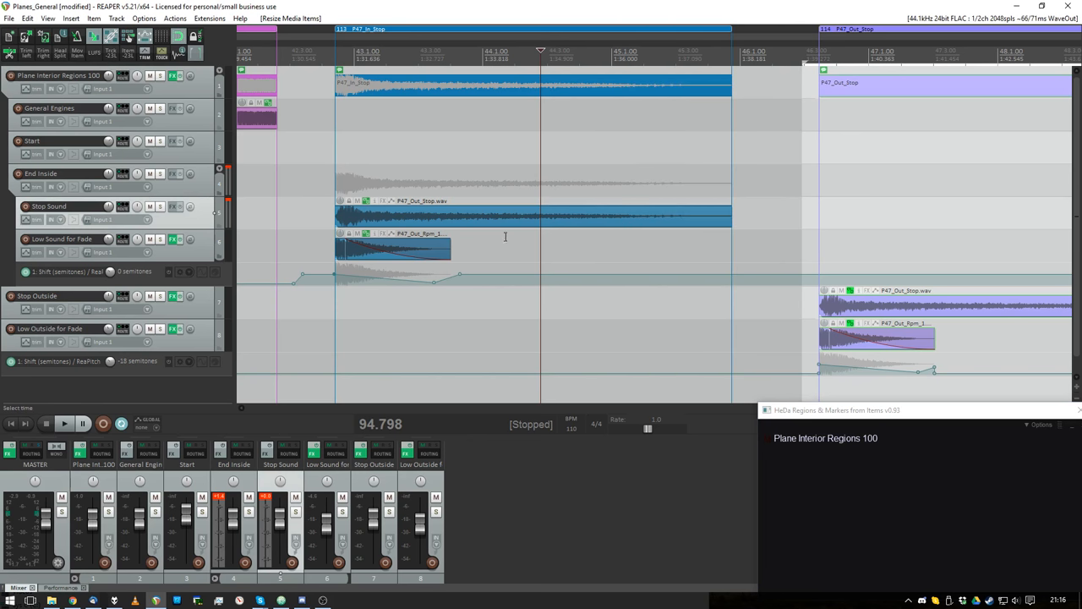
scroll(left, 3)
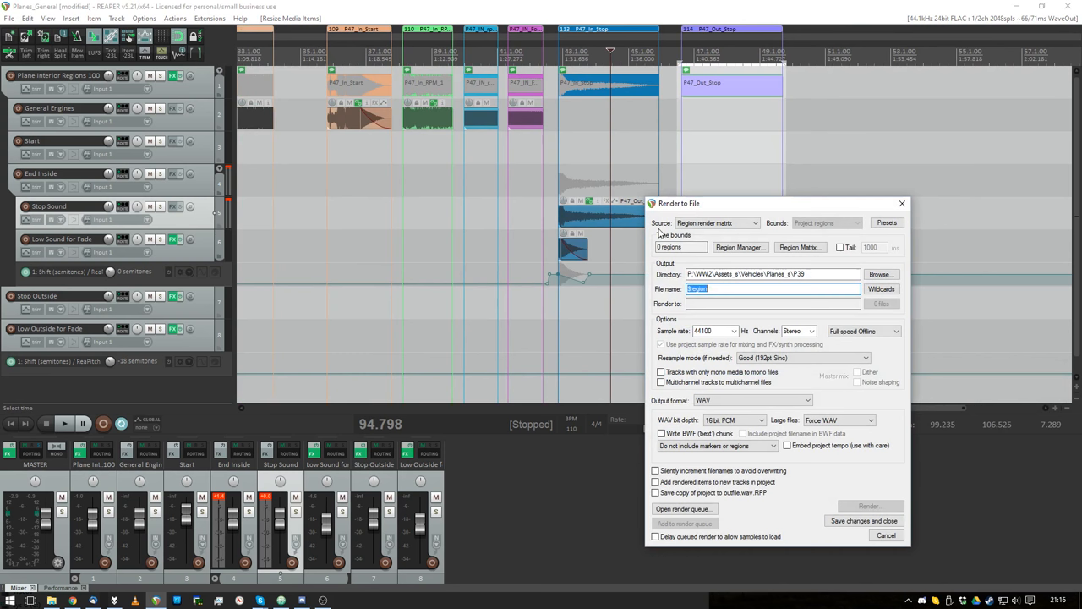
mouse_move(799, 247)
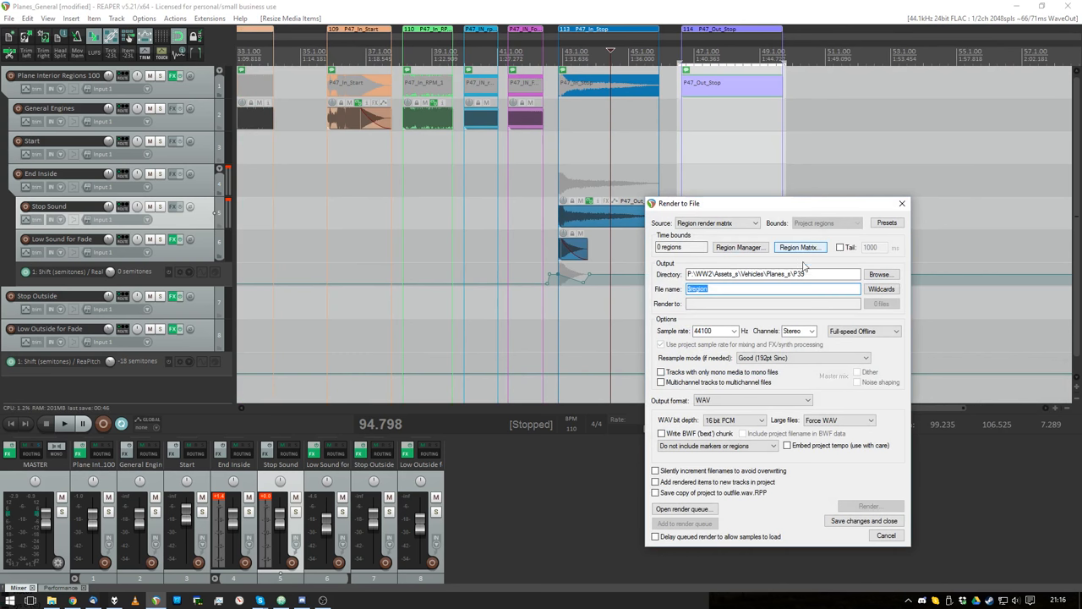
Step: Choose the P47 folder from the recent output directories as the render destination
click(880, 274)
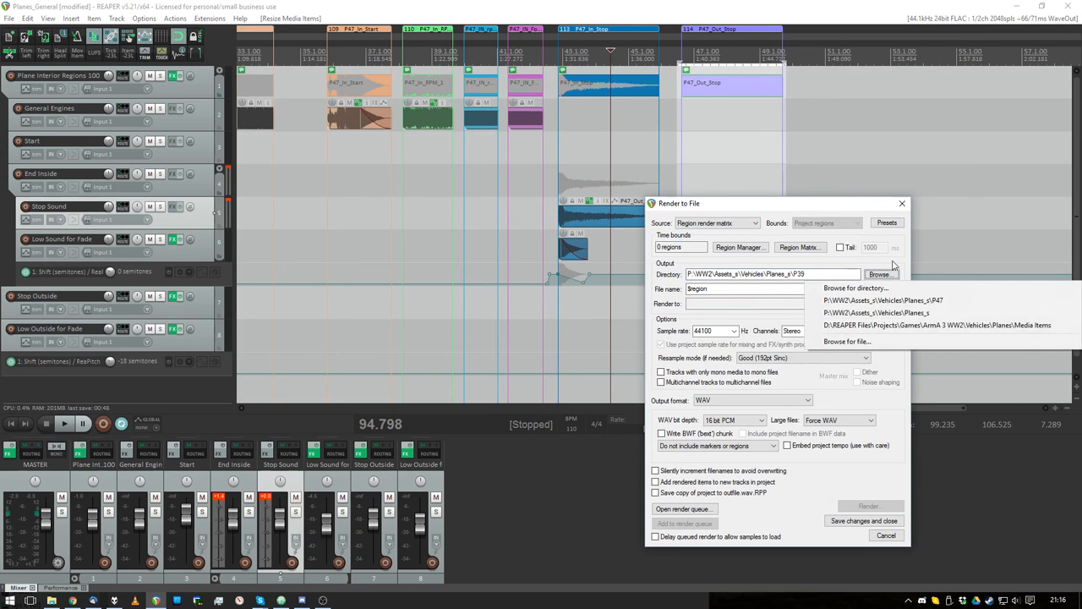
click(882, 300)
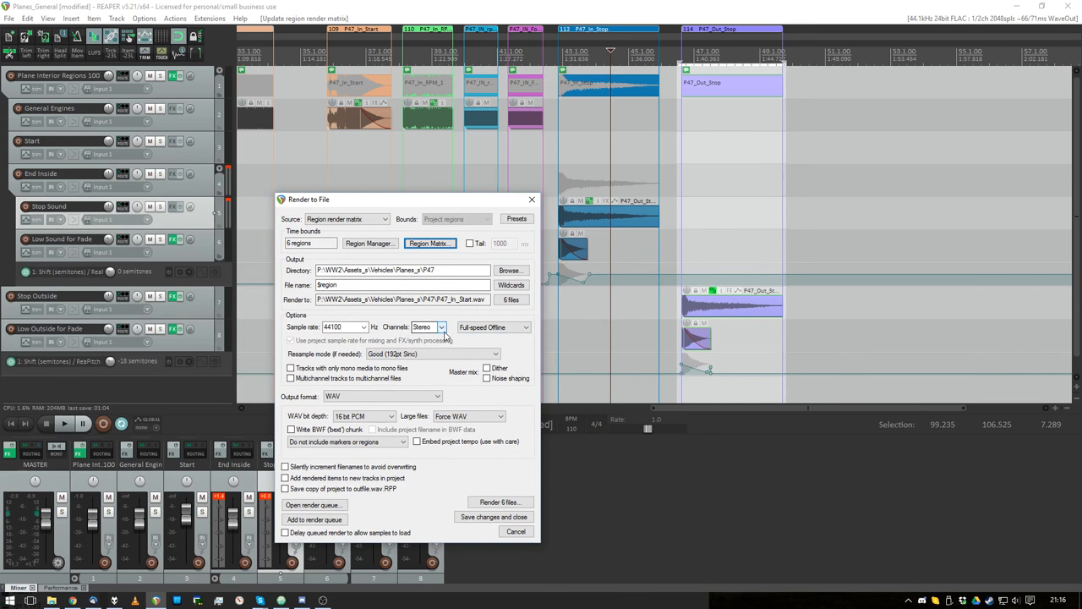
Step: Mark the five P47 regions on Master mix in the region render matrix
click(430, 242)
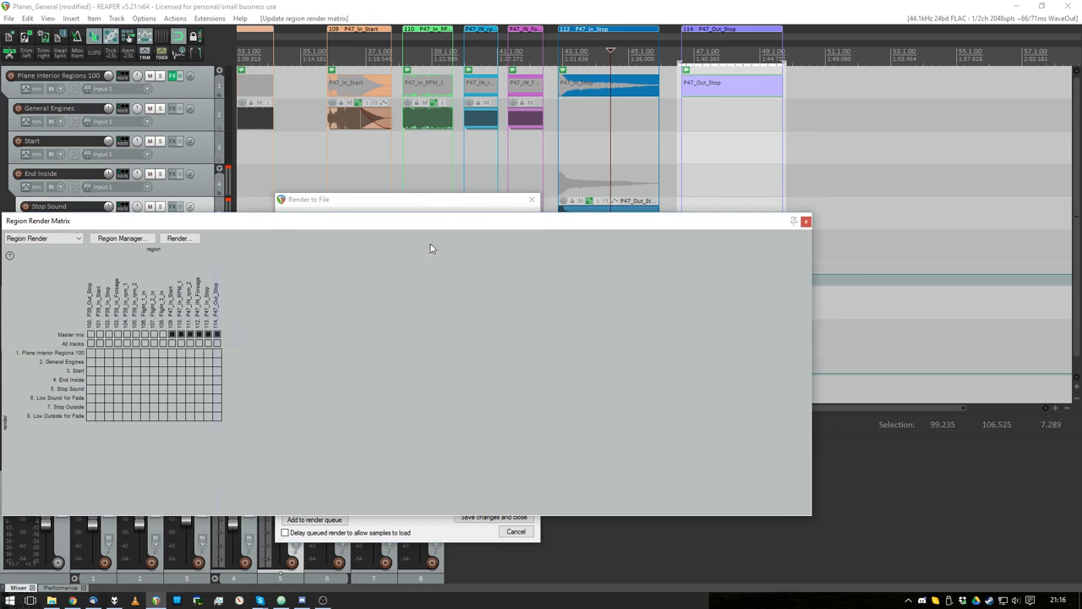
mouse_move(806, 221)
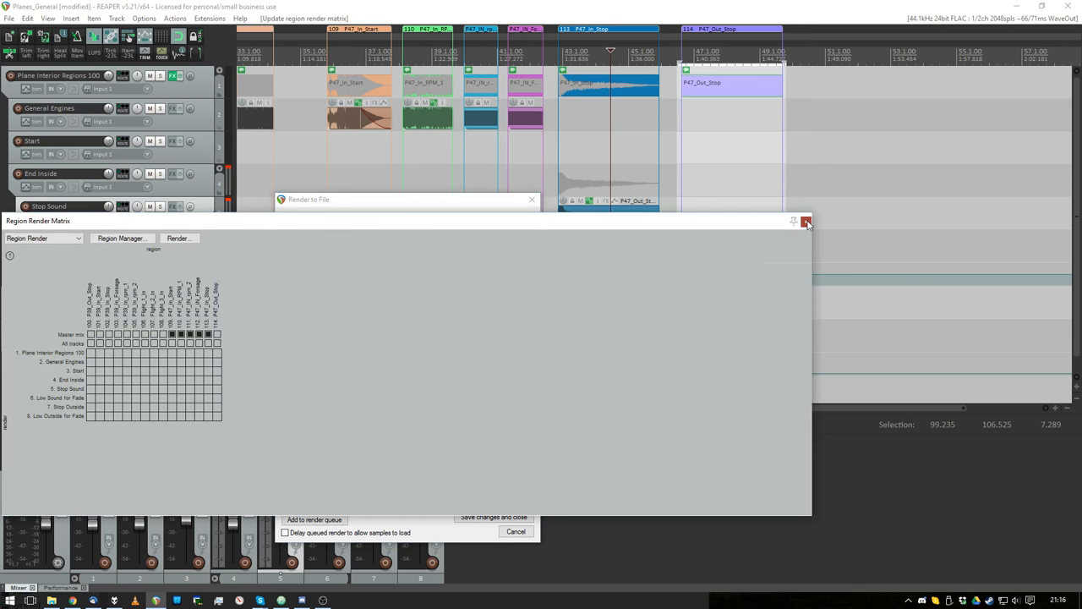
click(806, 221)
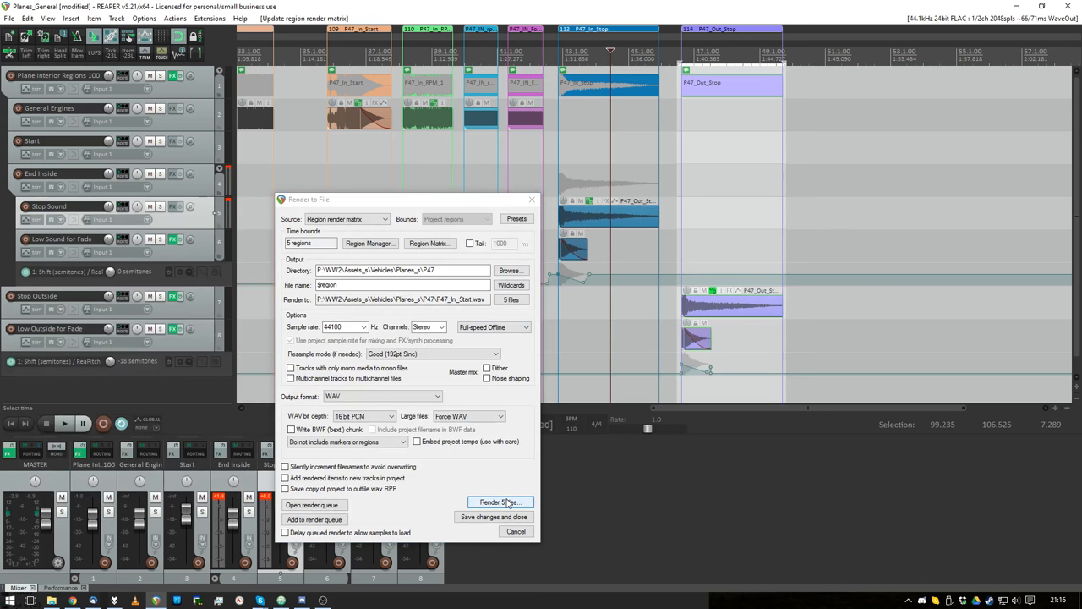
Step: Render the five P47 regions to WAV files and dismiss the completion summary
click(499, 501)
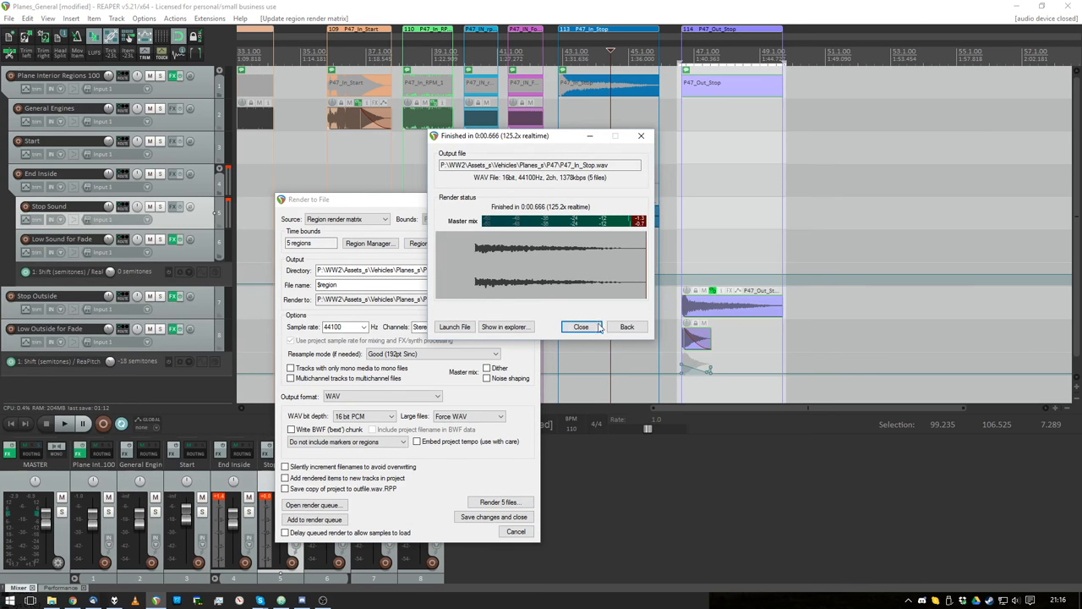
click(505, 326)
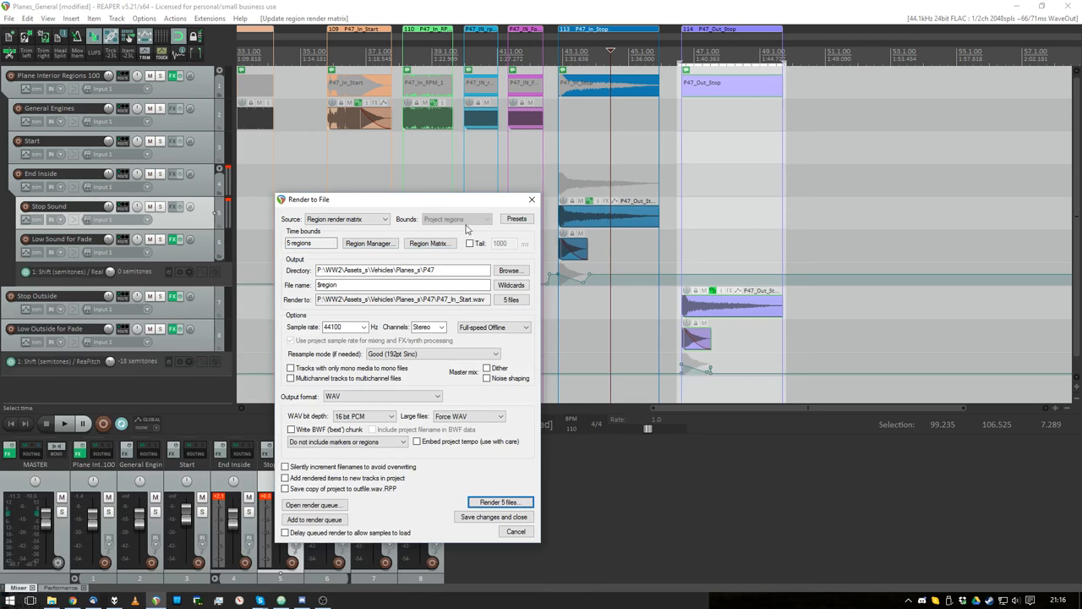
Step: Limit the matrix to P47_Out_Stop, render it as one mono WAV, and dismiss the summary
click(430, 243)
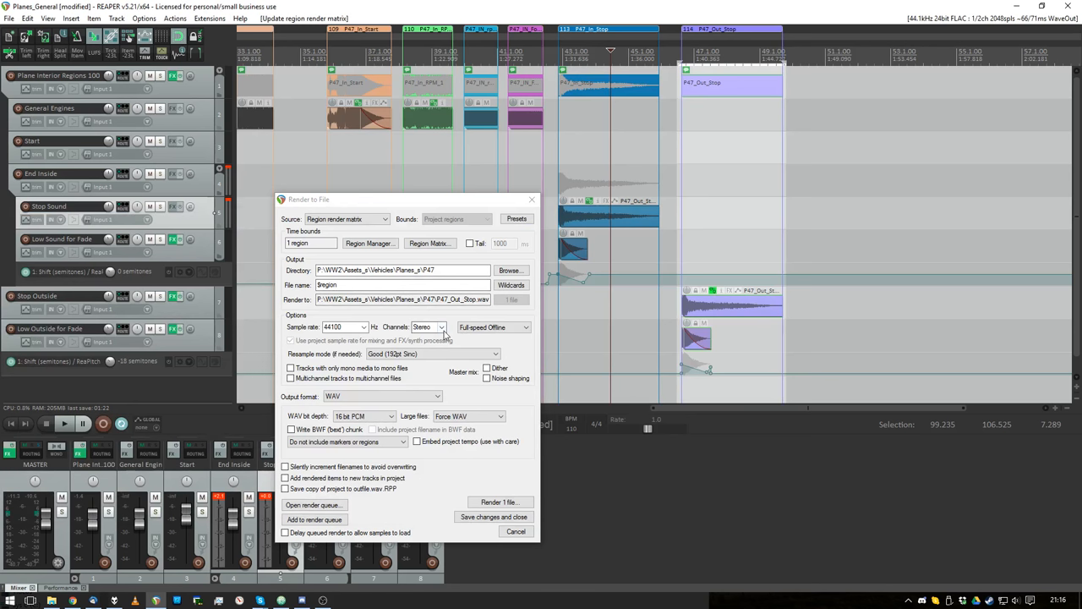
click(500, 502)
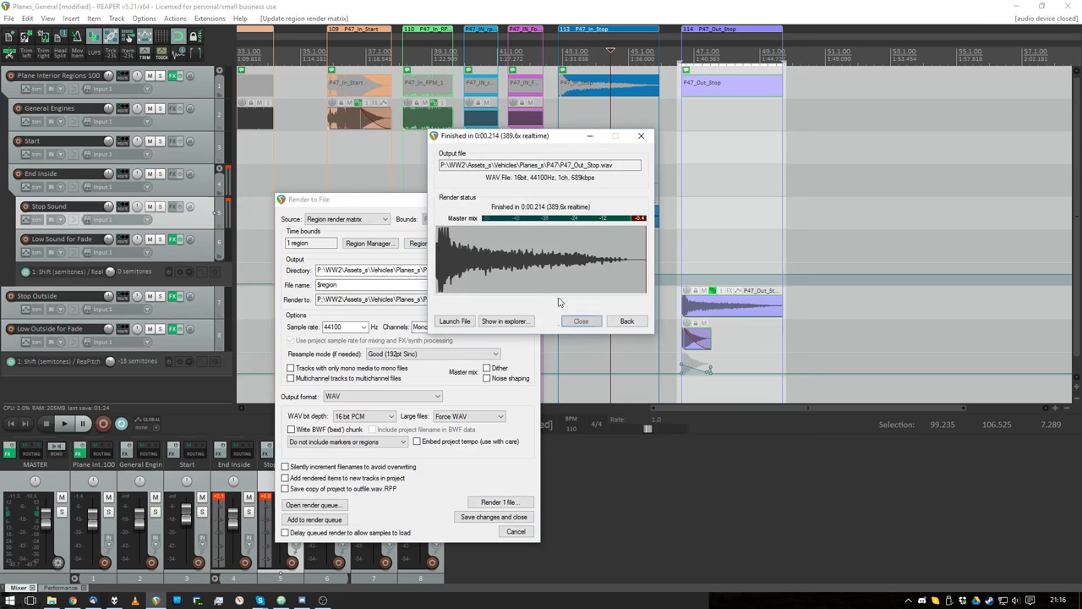
click(581, 320)
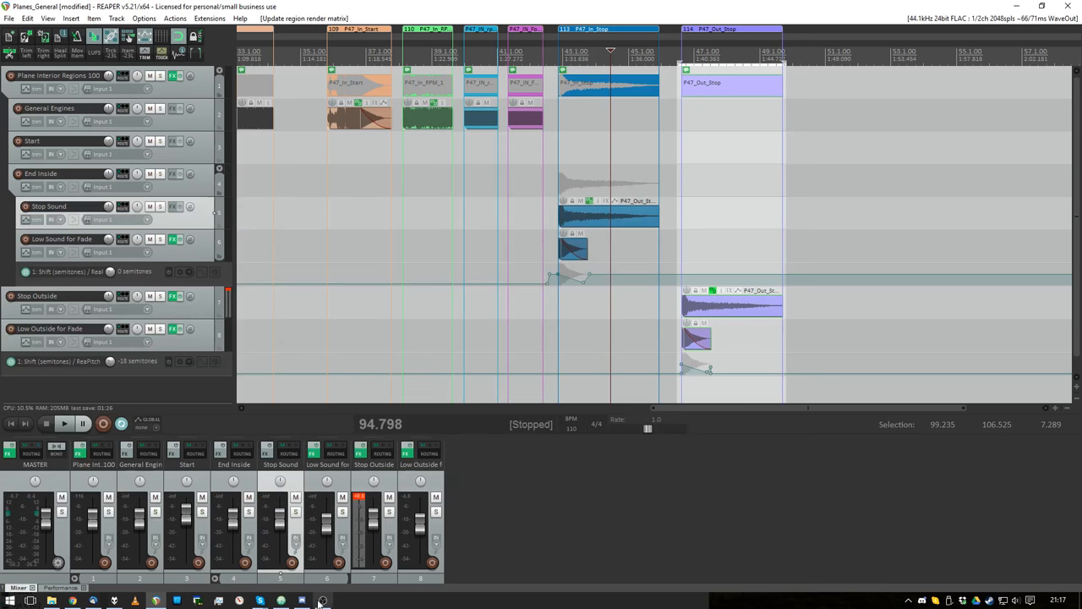